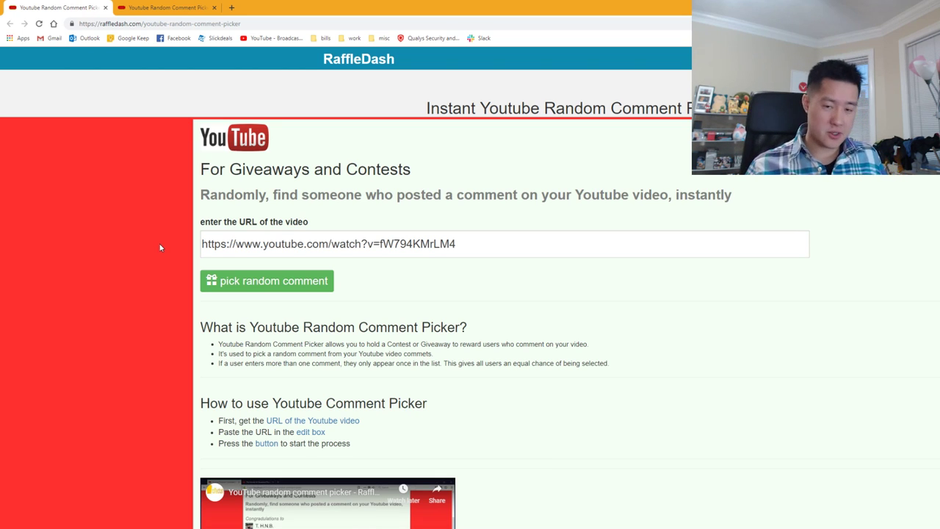
mouse_move(197, 296)
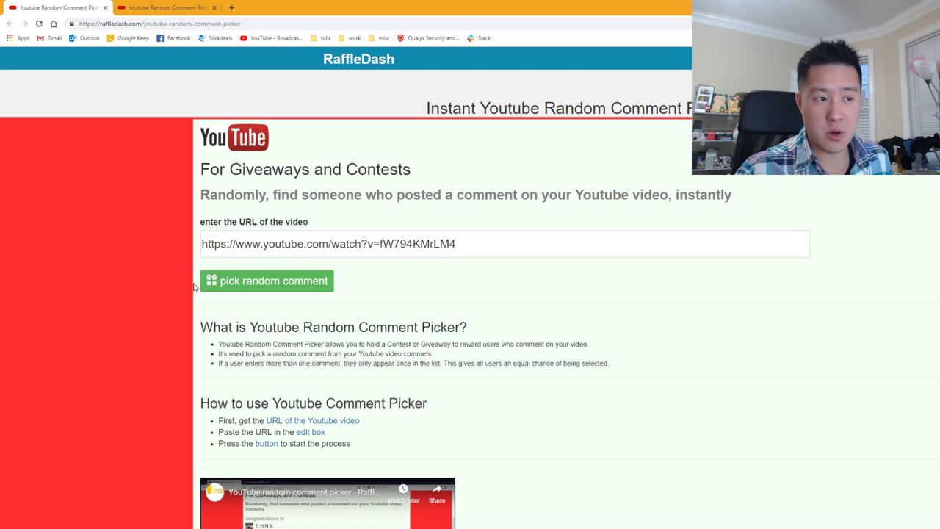
mouse_move(213, 287)
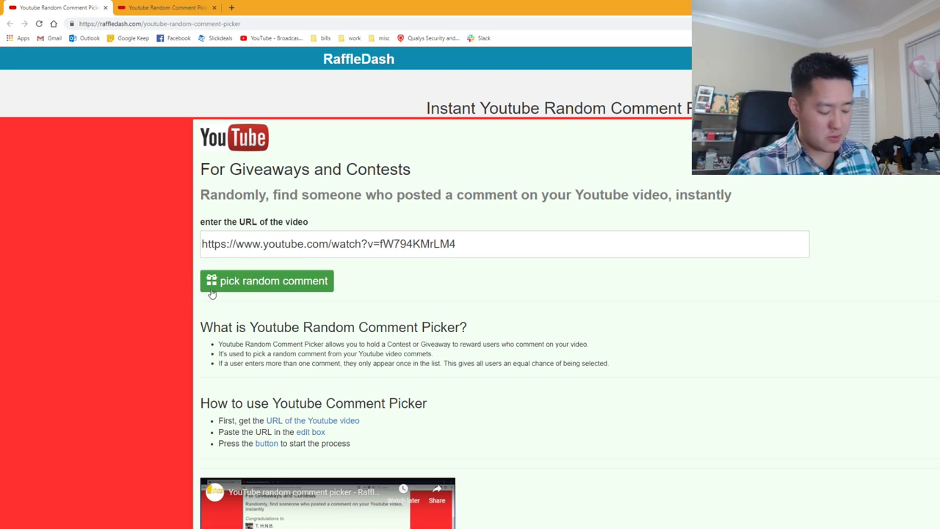
mouse_move(202, 304)
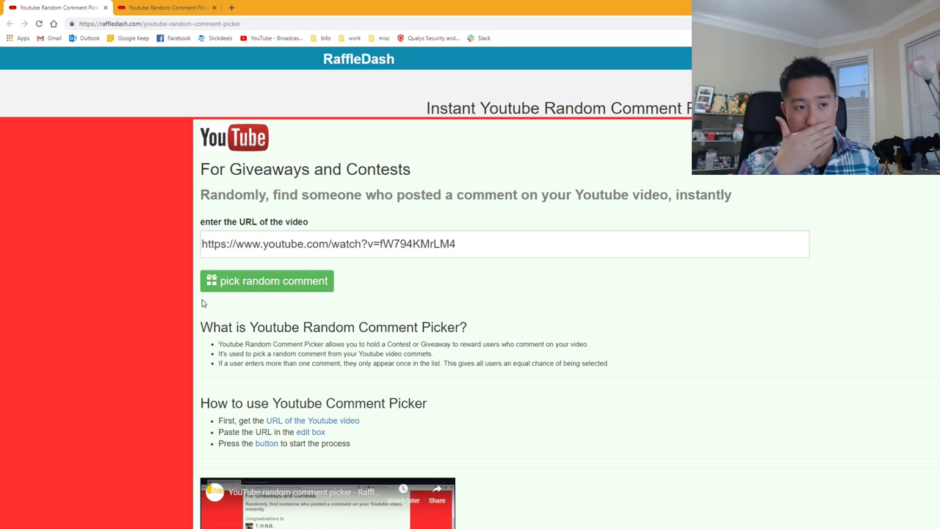
mouse_move(337, 313)
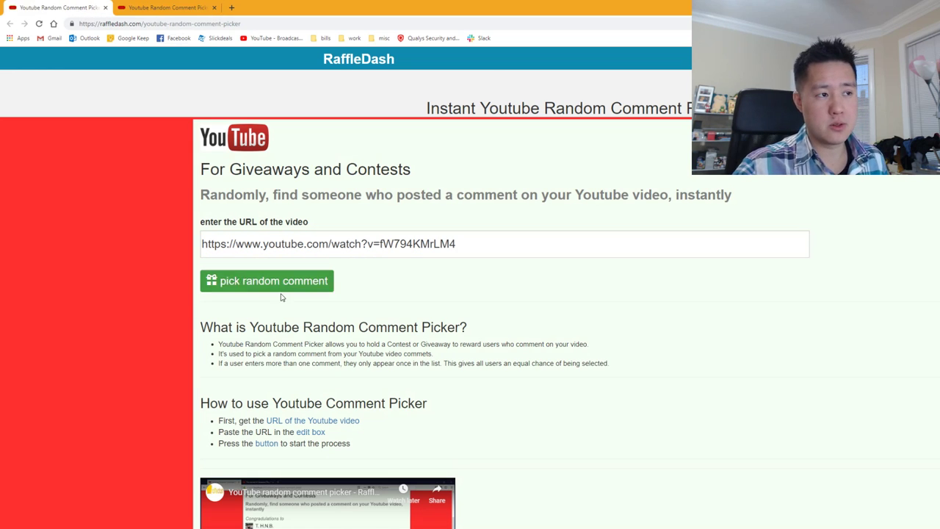
mouse_move(268, 333)
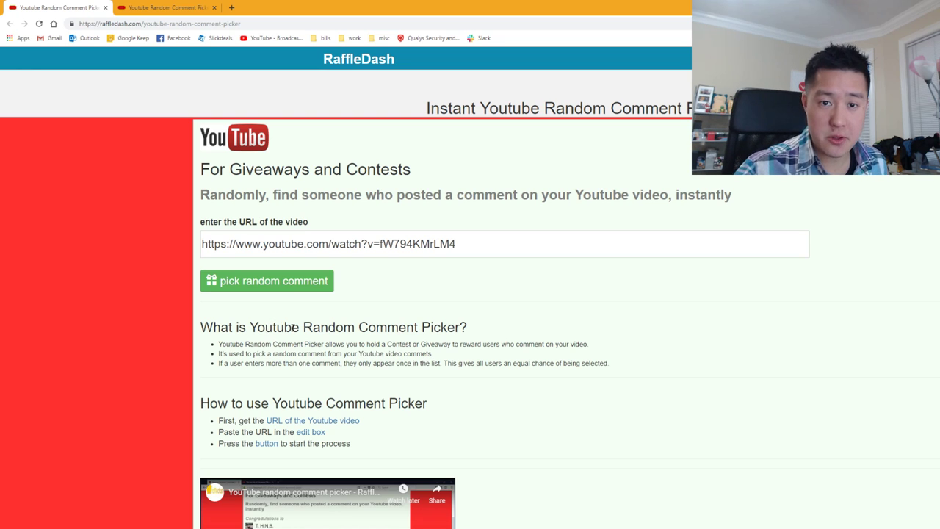
mouse_move(371, 316)
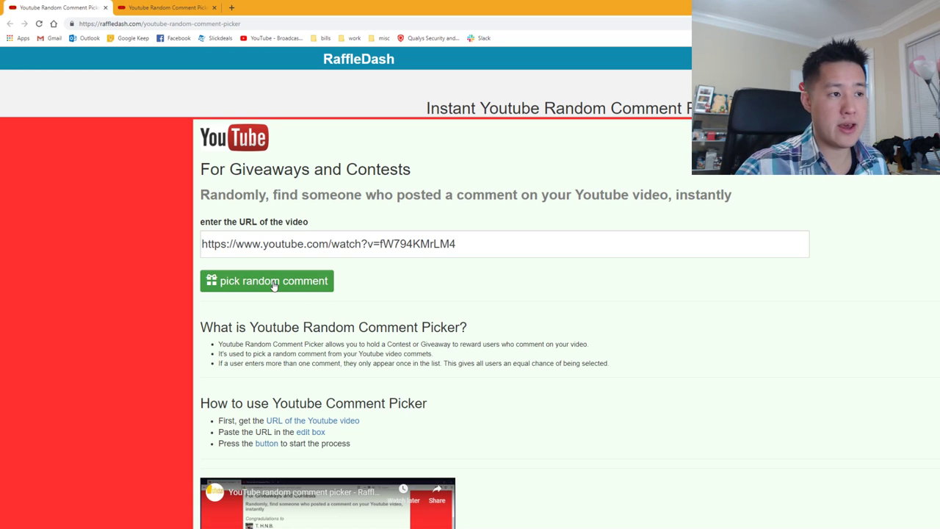
- Draw a random winning comment for the first video from its 16 entrants
left_click(267, 280)
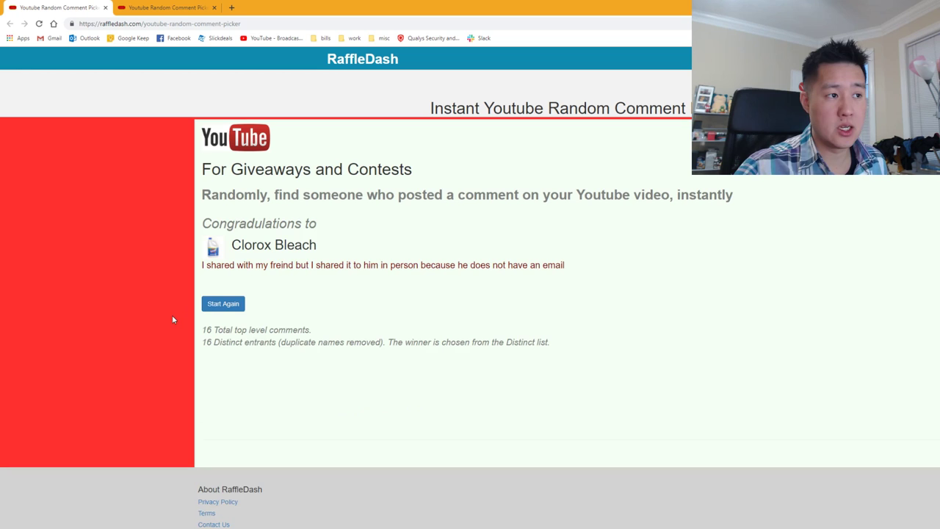
mouse_move(150, 299)
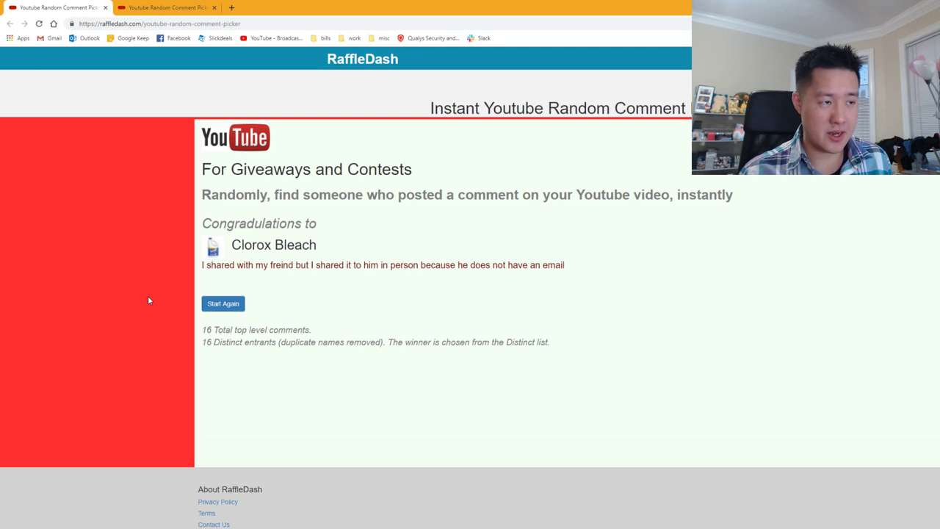
mouse_move(152, 283)
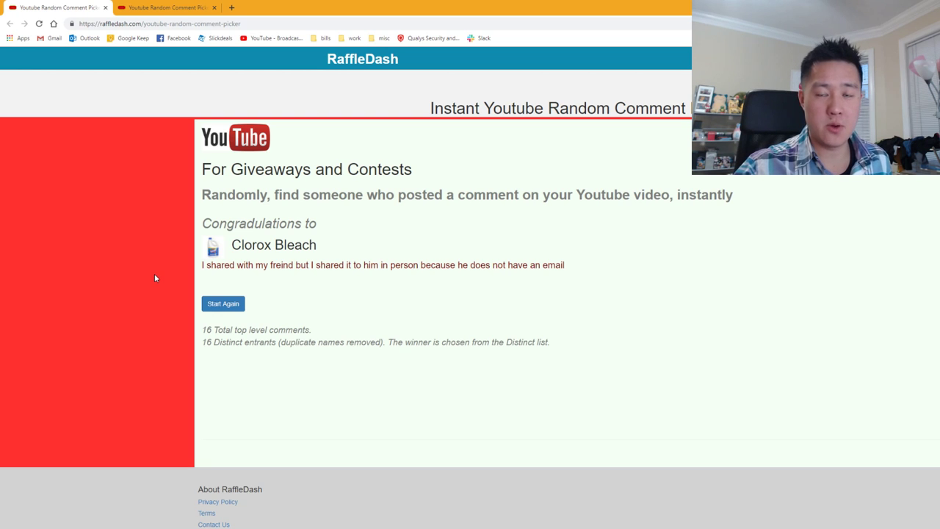
mouse_move(147, 244)
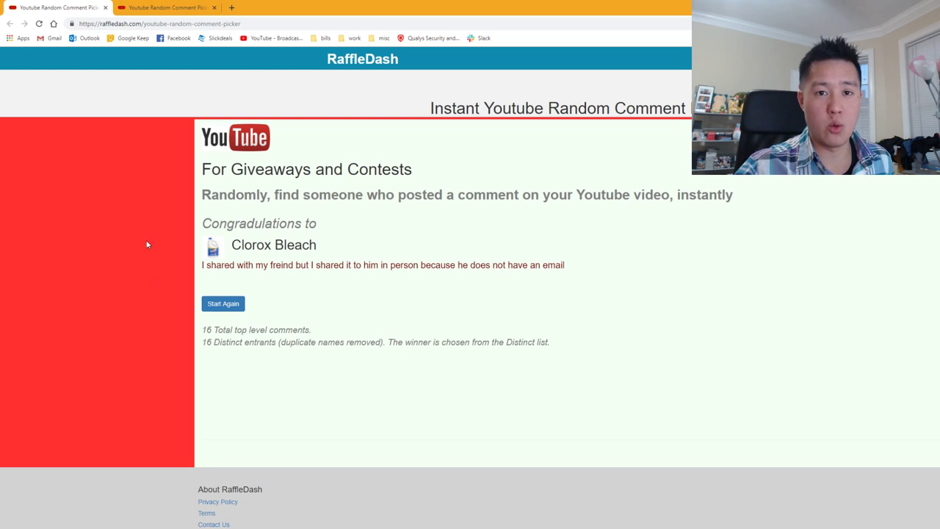
- Switch to the second video's tab and draw a winner from its 18 entrants
left_click(165, 8)
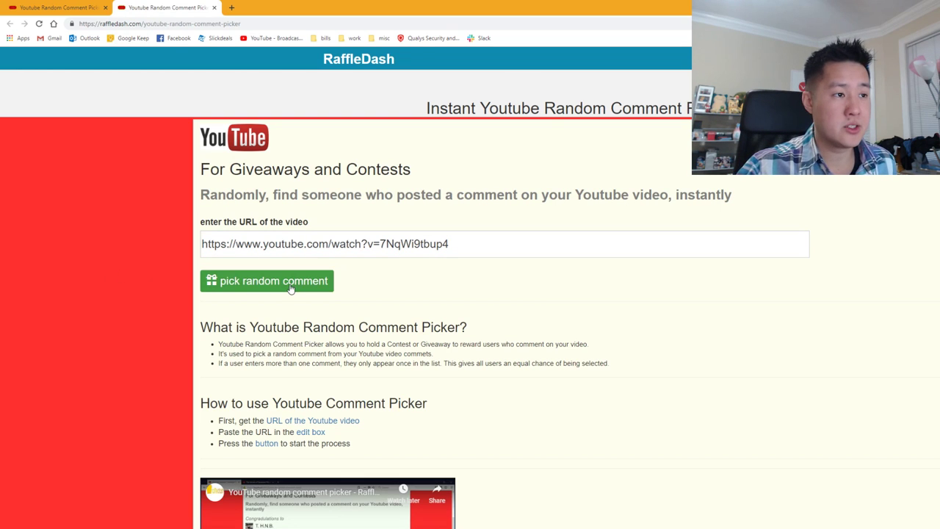
left_click(266, 281)
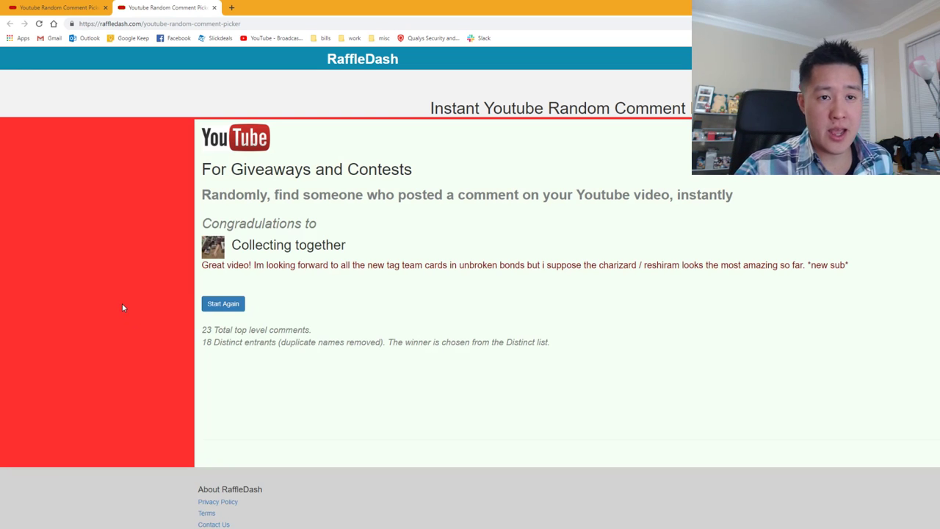
mouse_move(115, 305)
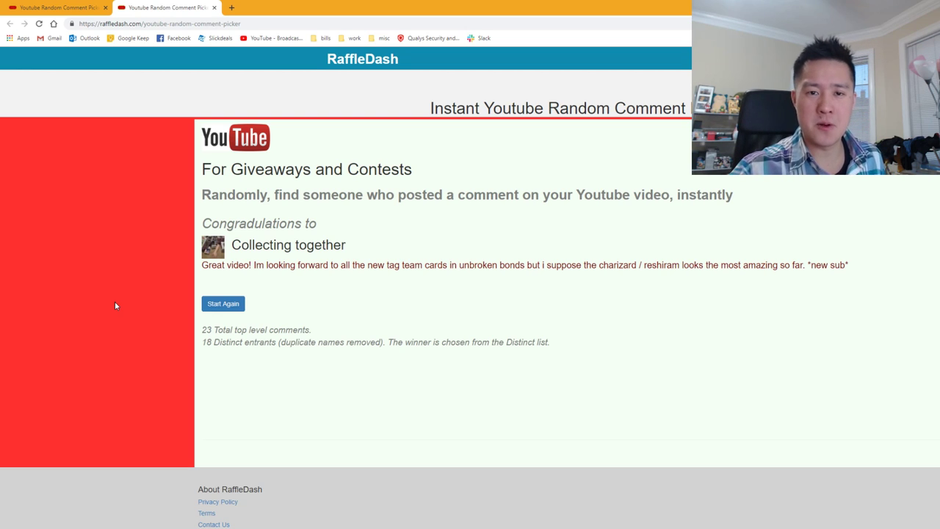
mouse_move(119, 292)
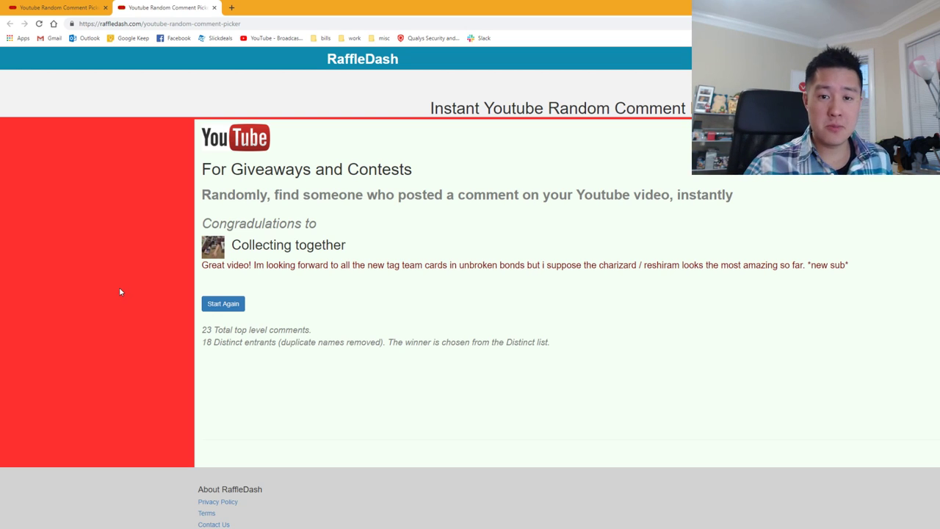